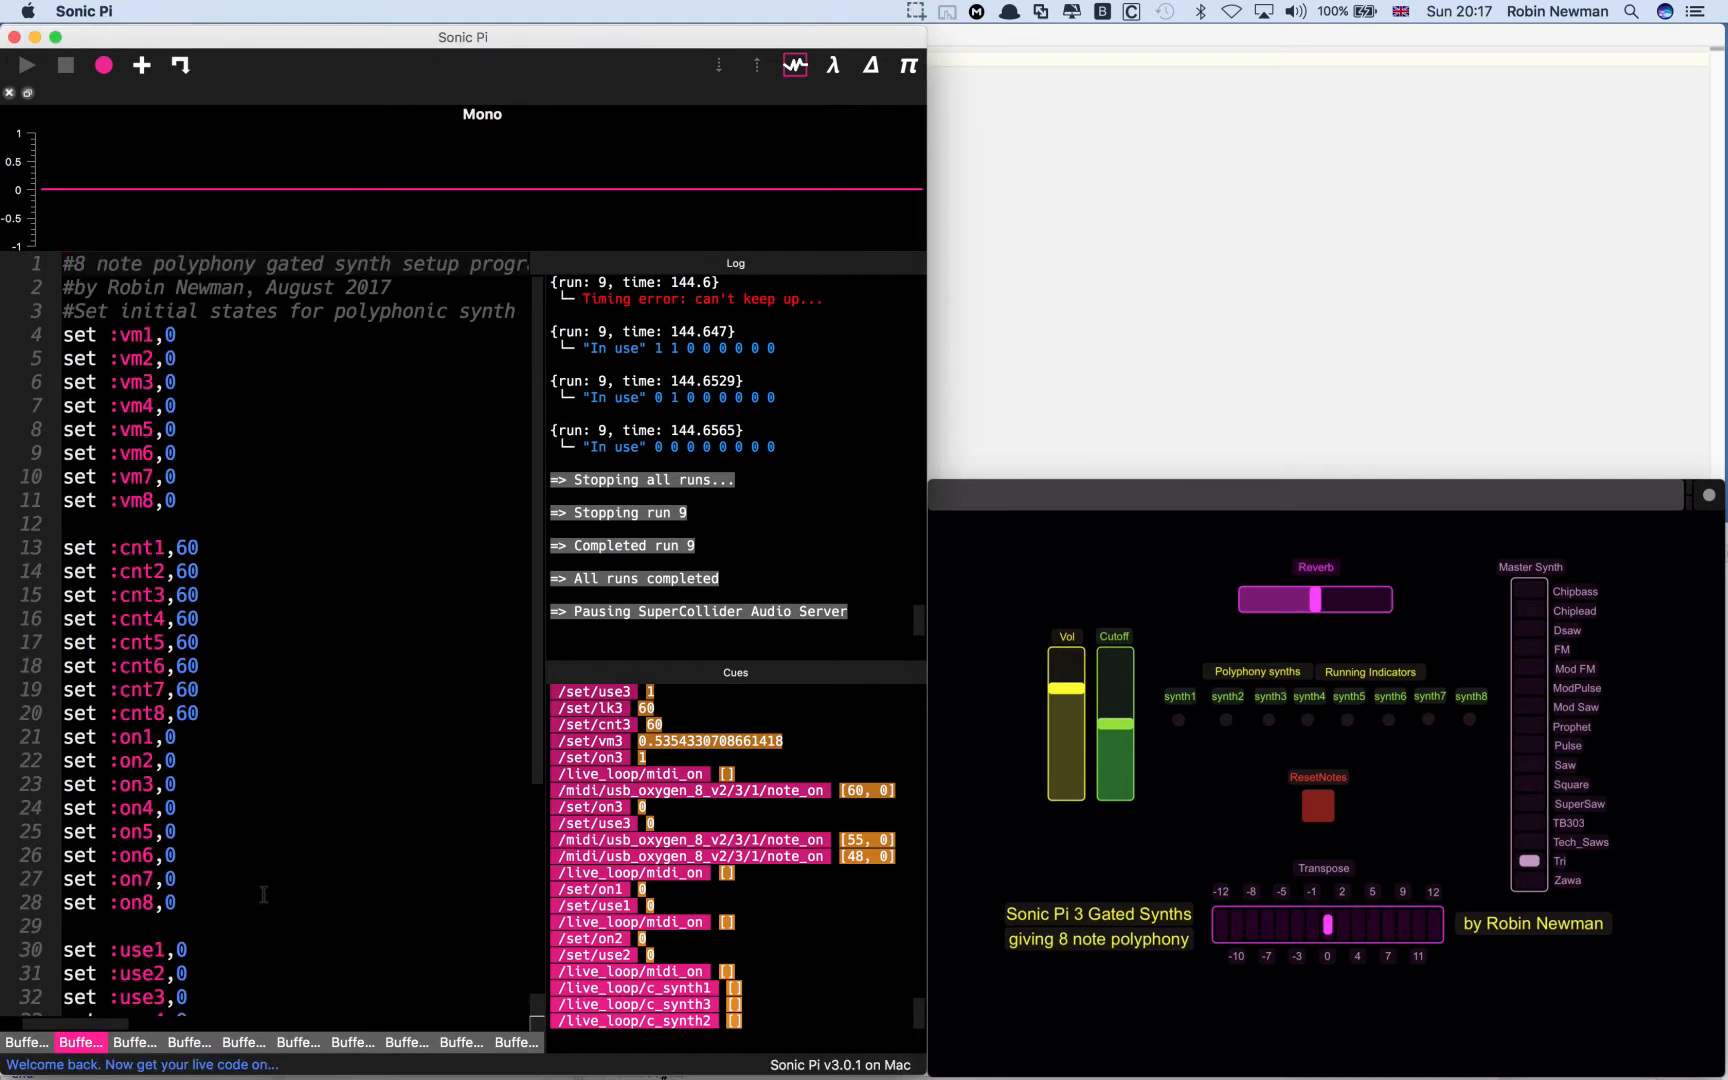
mouse_move(346, 872)
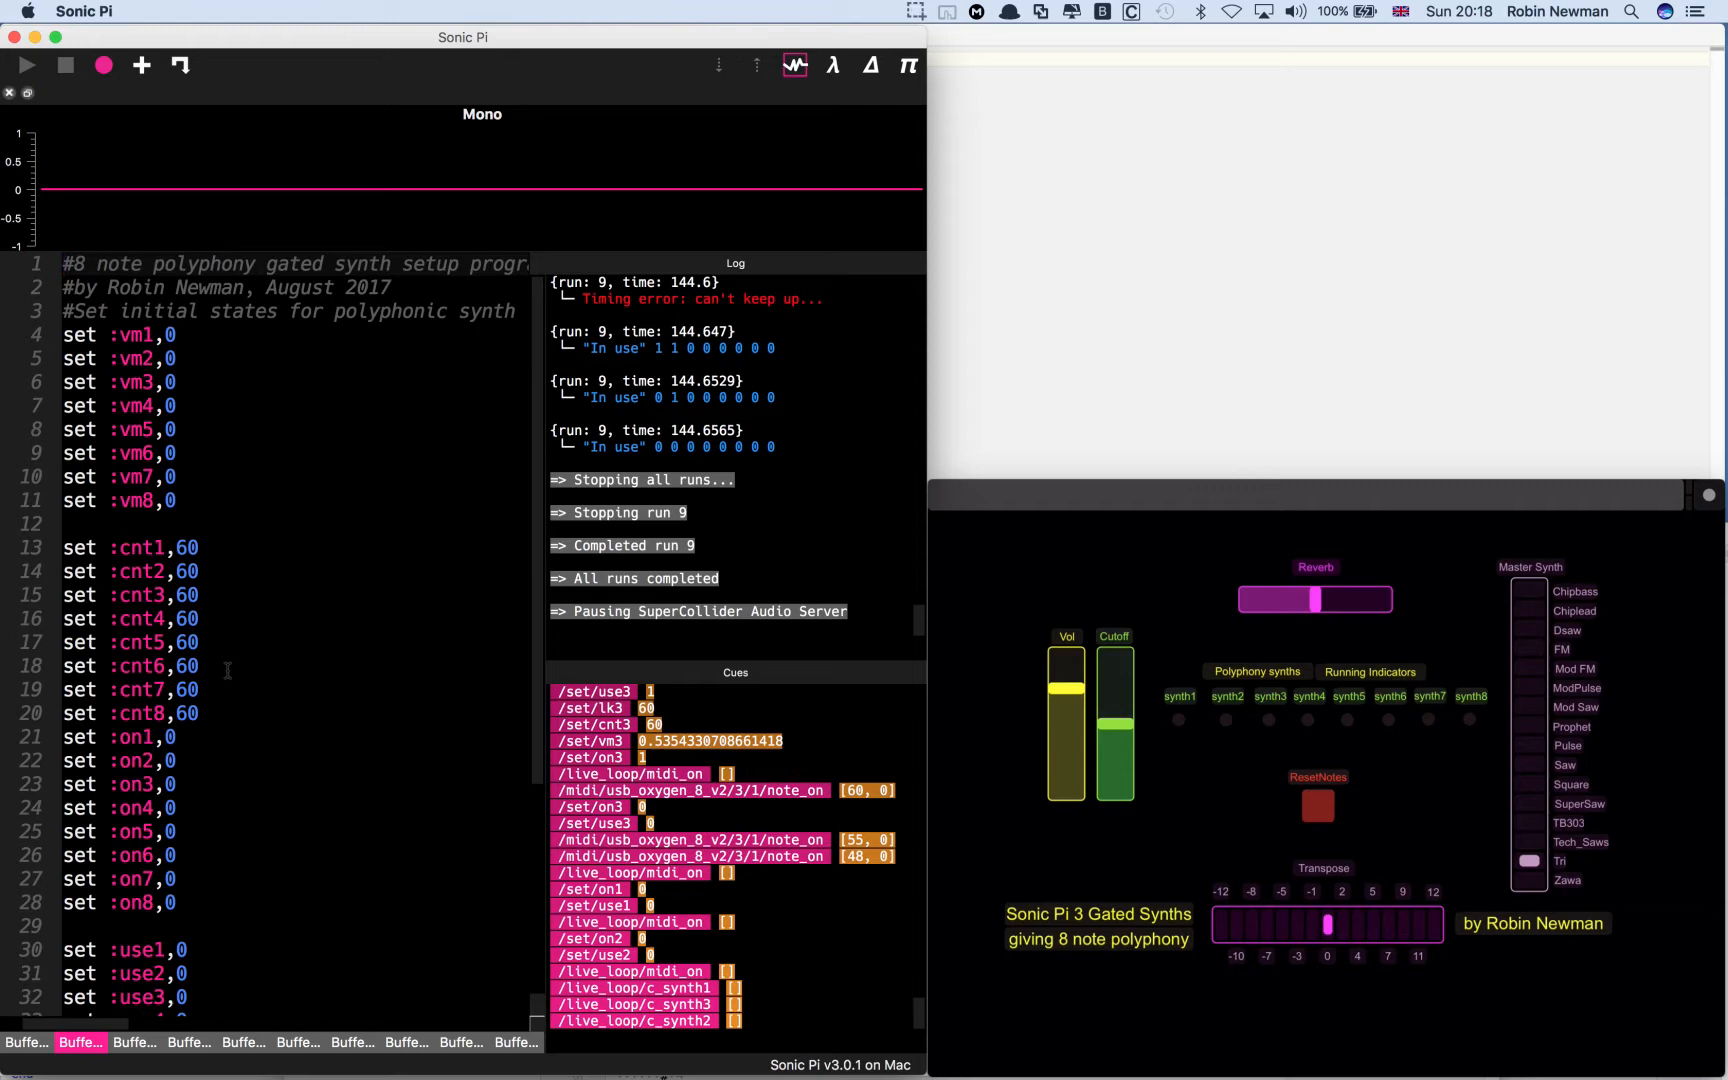
mouse_move(220, 902)
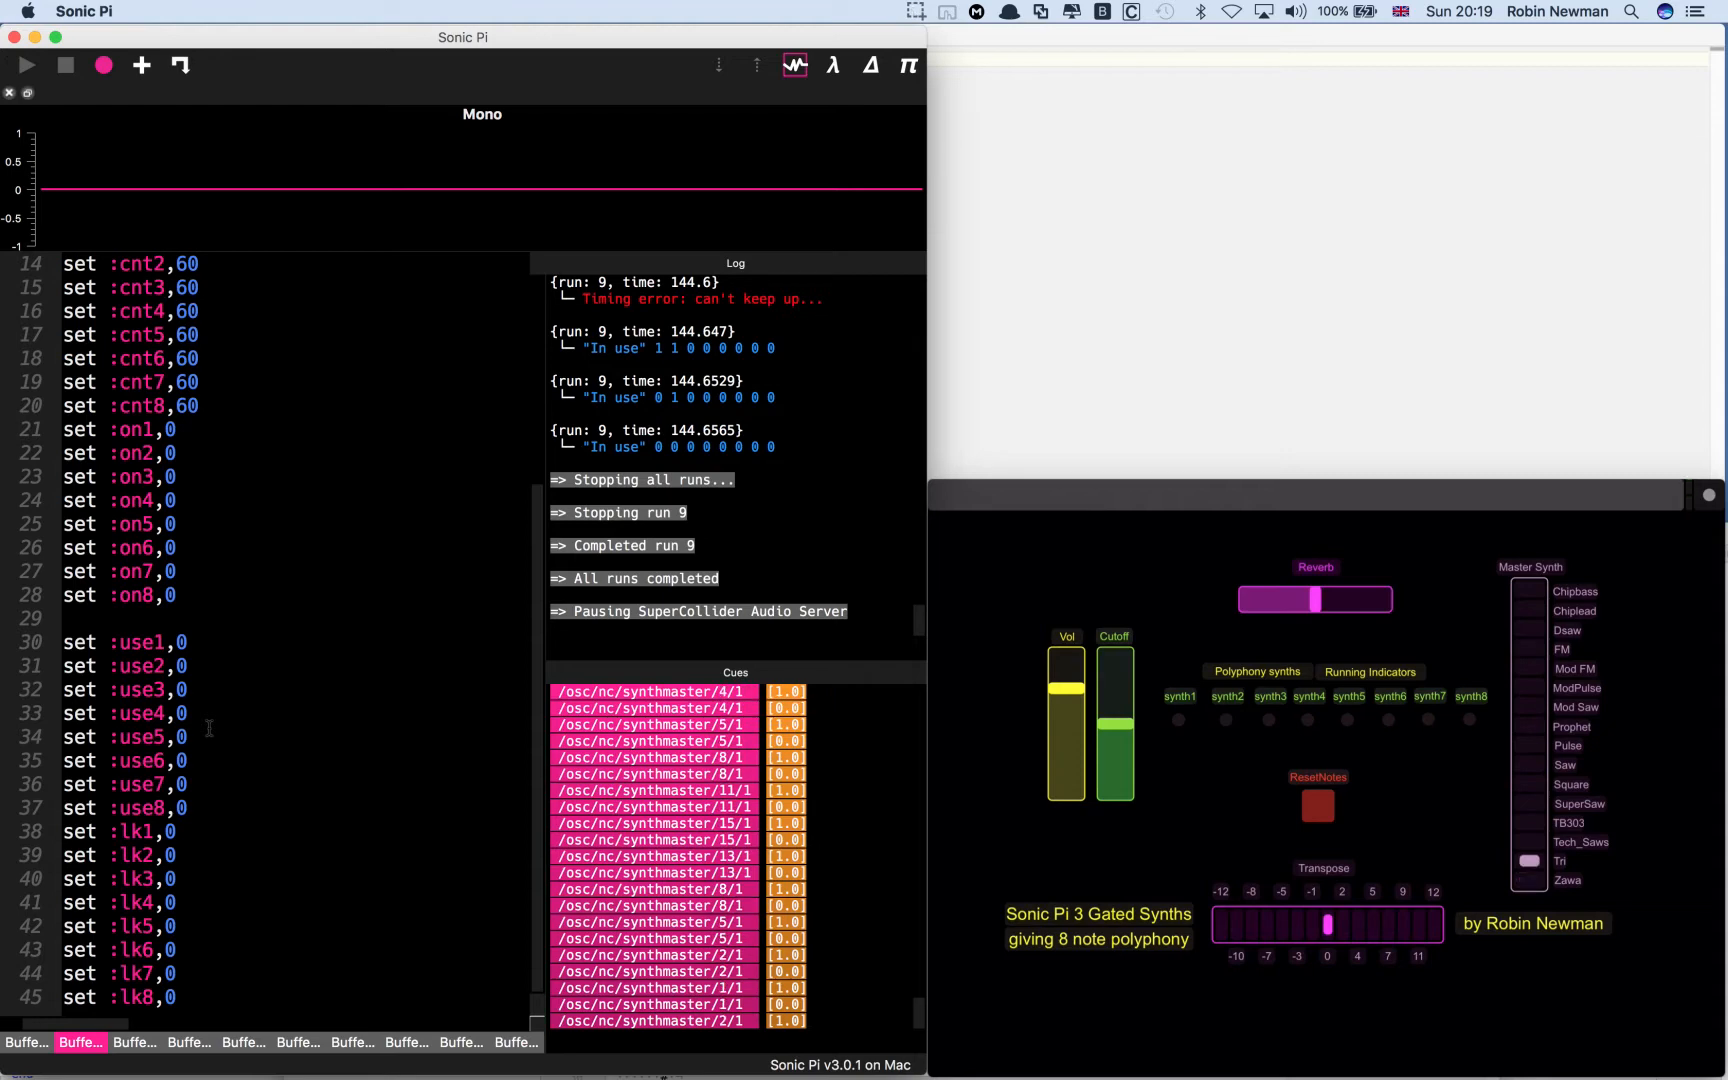
- Bring the main gated-synth buffer with the synth-booking function into view
left_click_drag(1328, 924, 1432, 924)
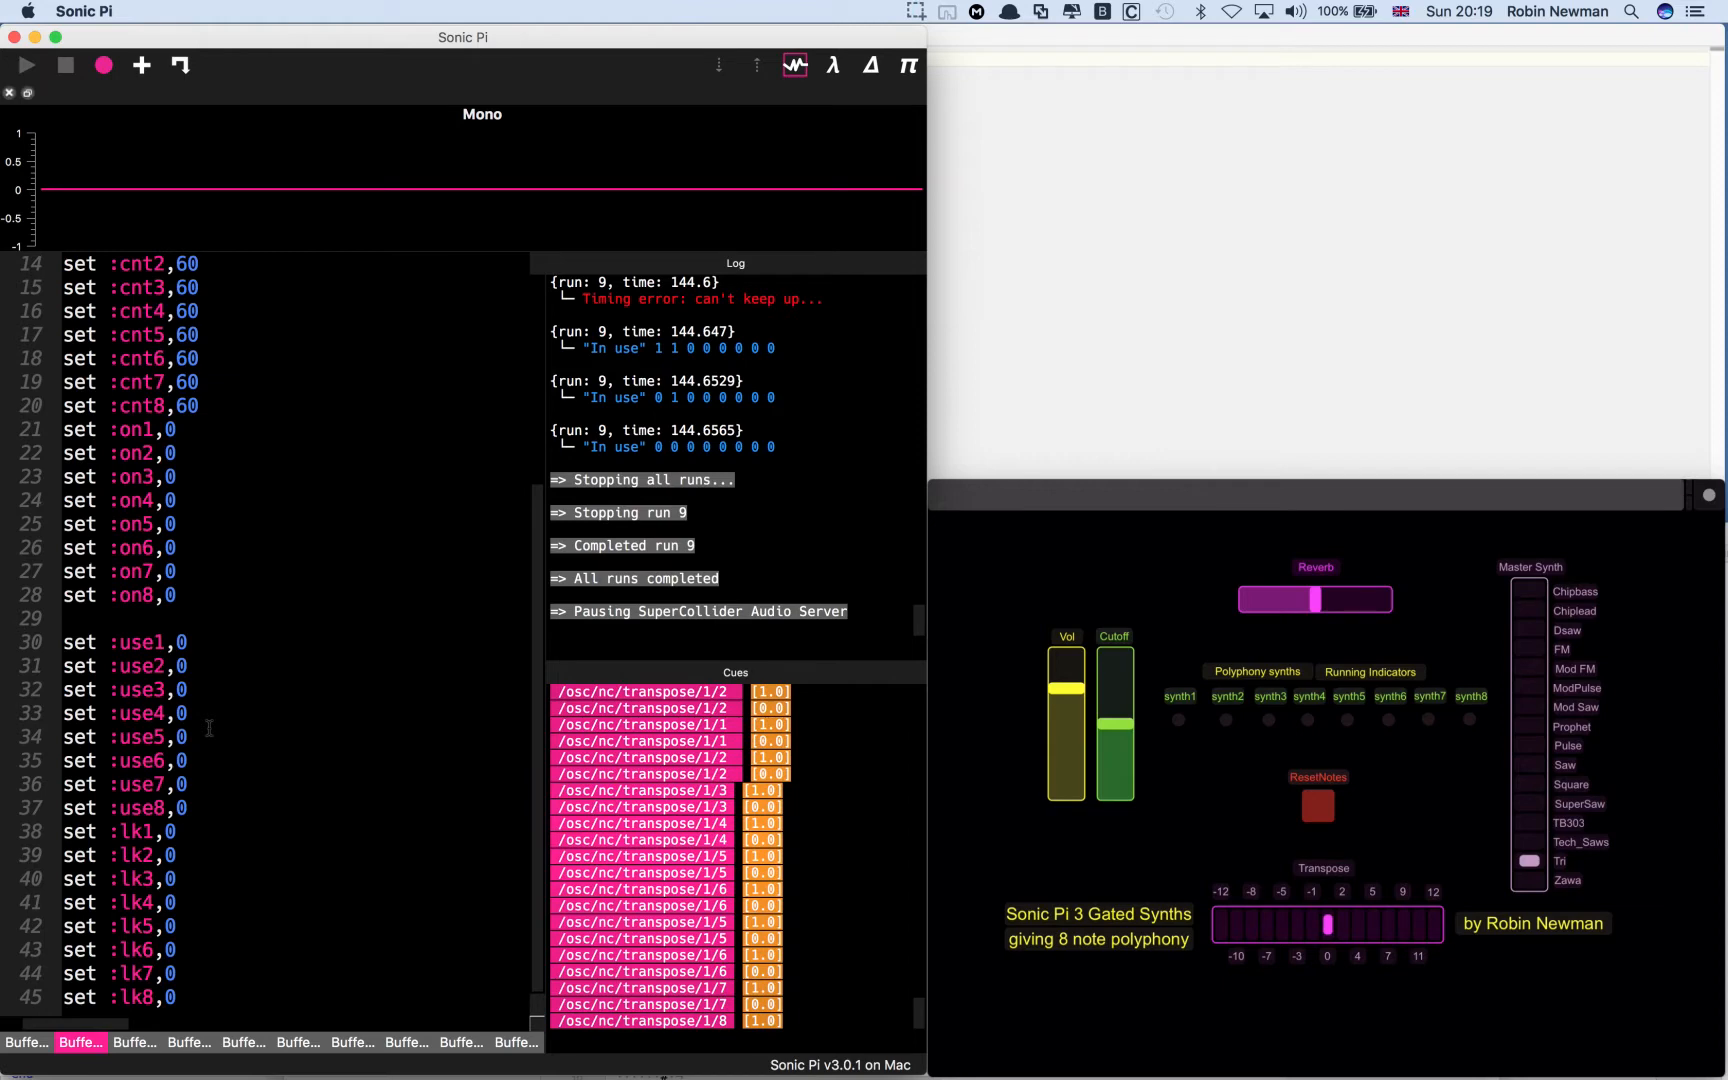
left_click_drag(1316, 598, 1378, 598)
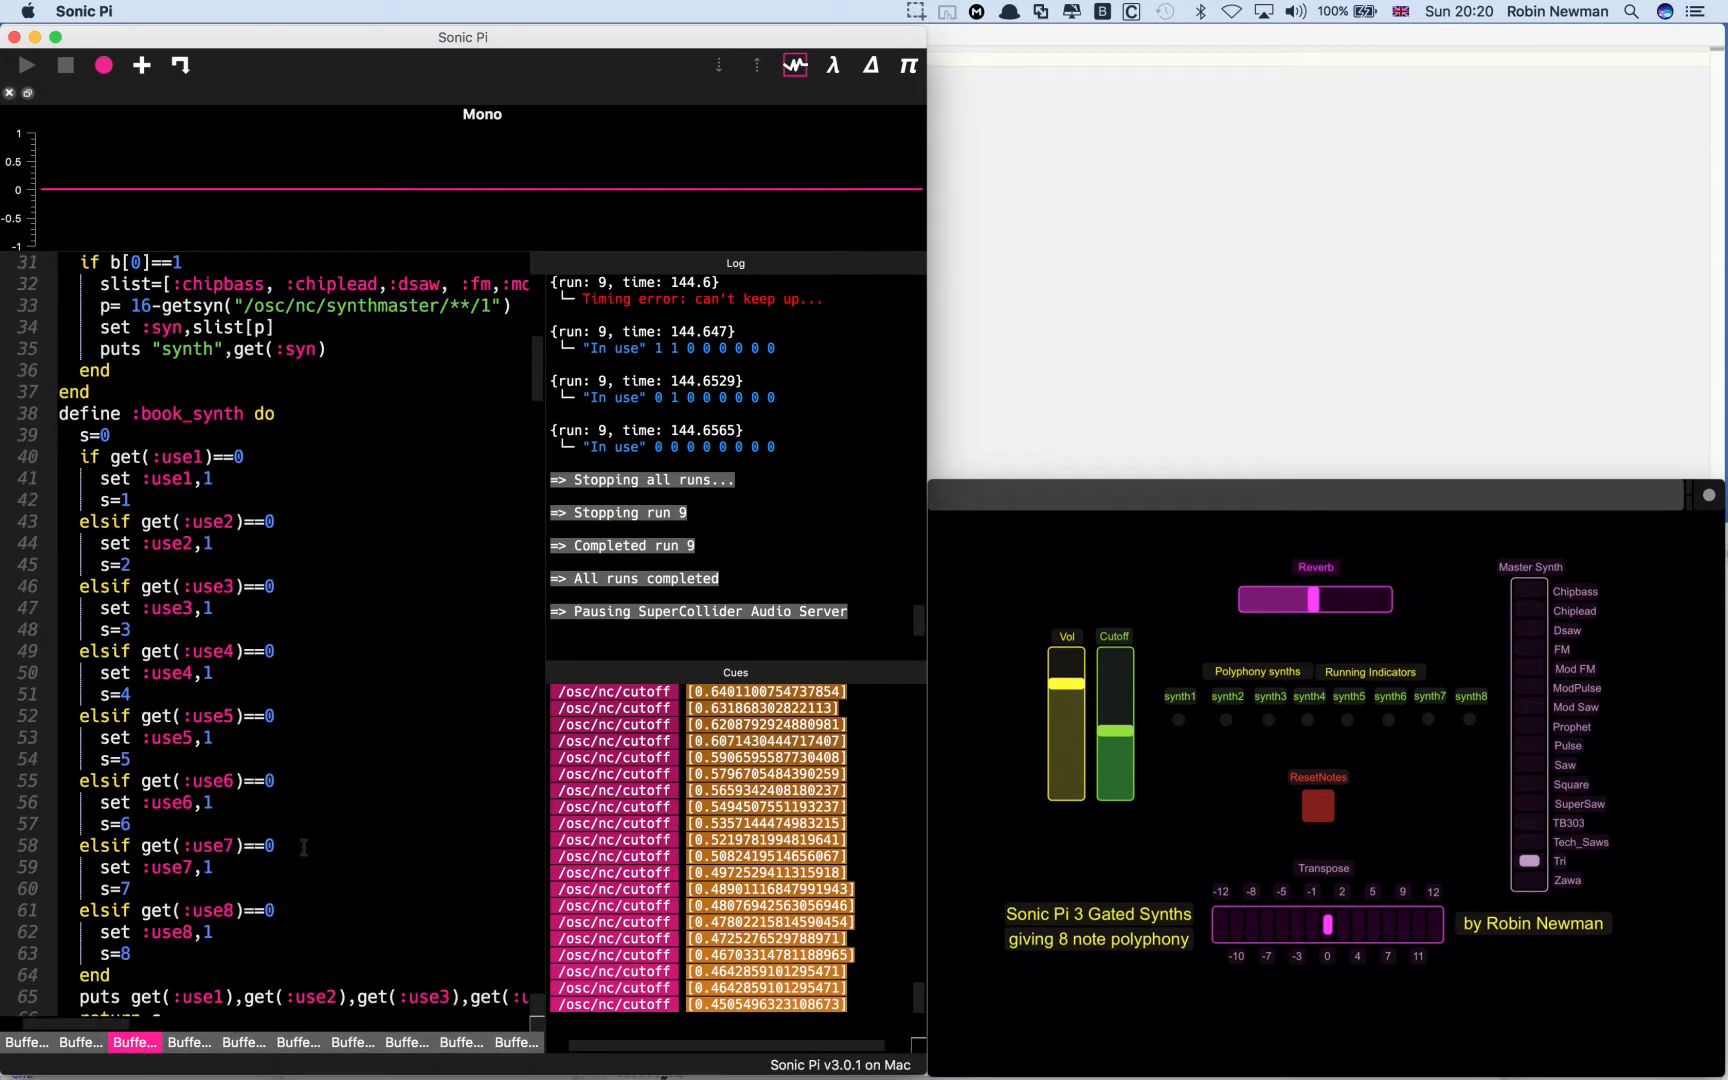
scroll("down", 3)
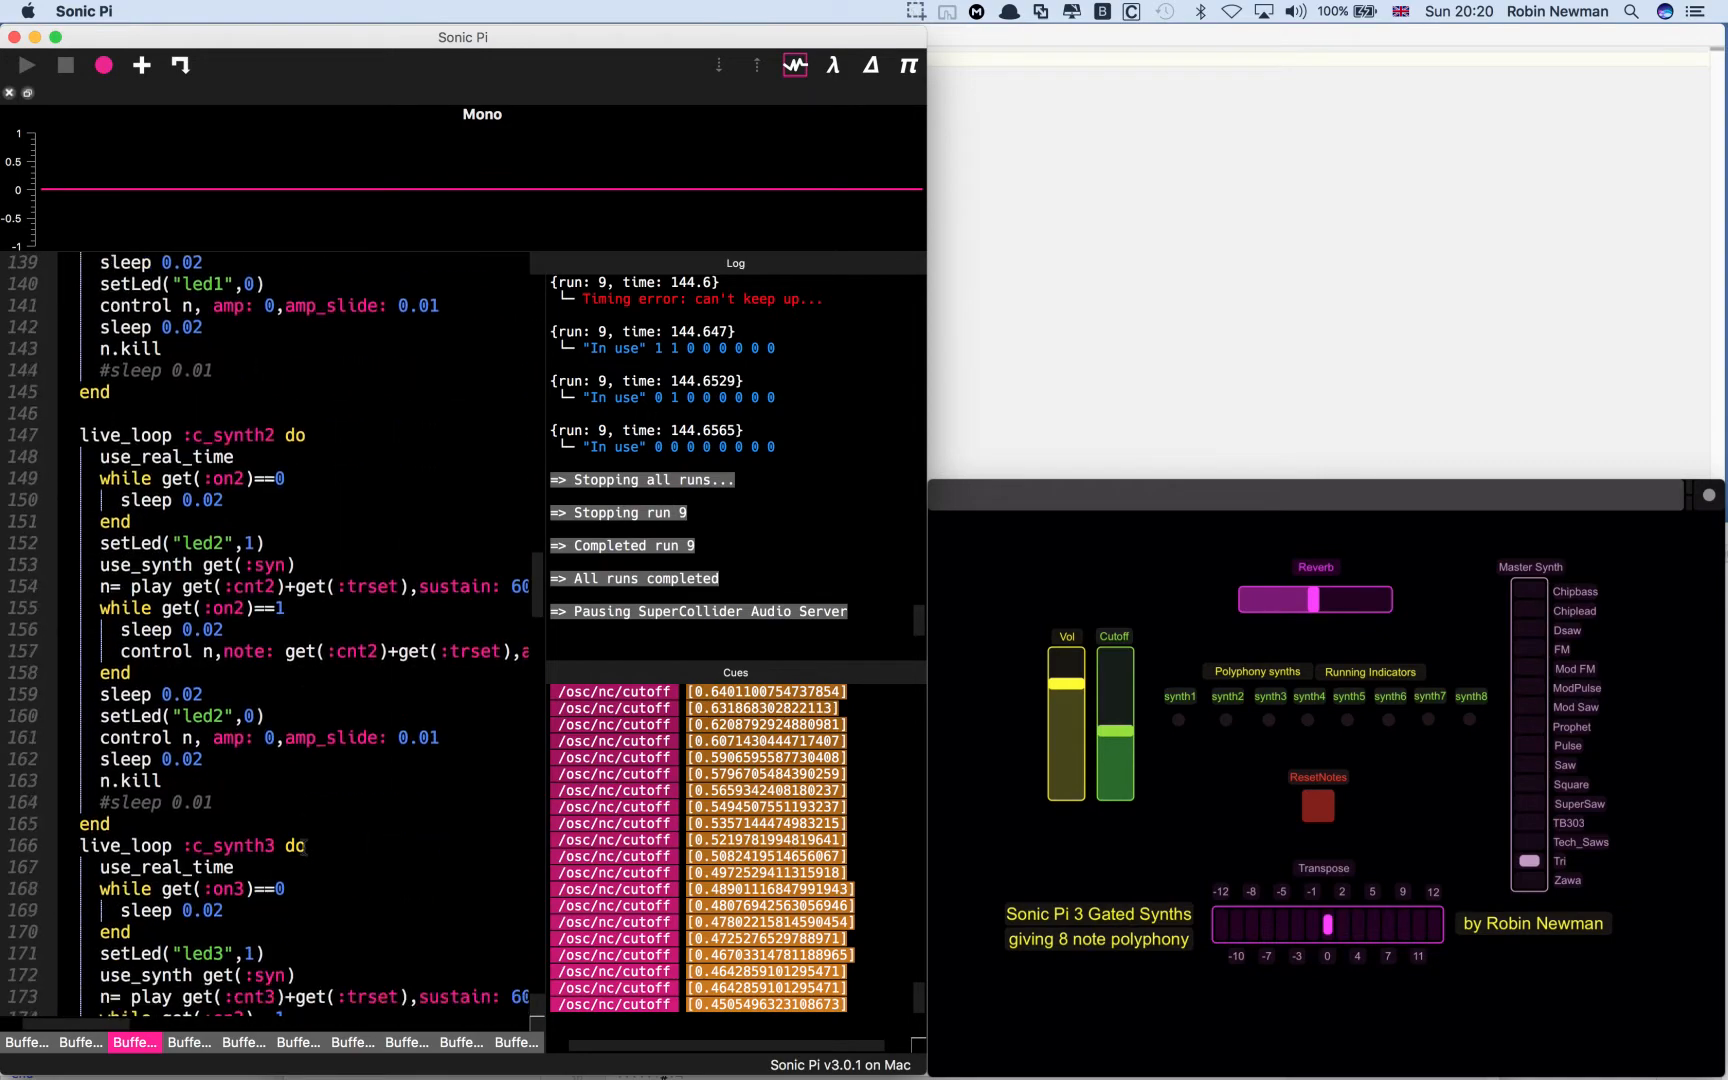
scroll("down", 3)
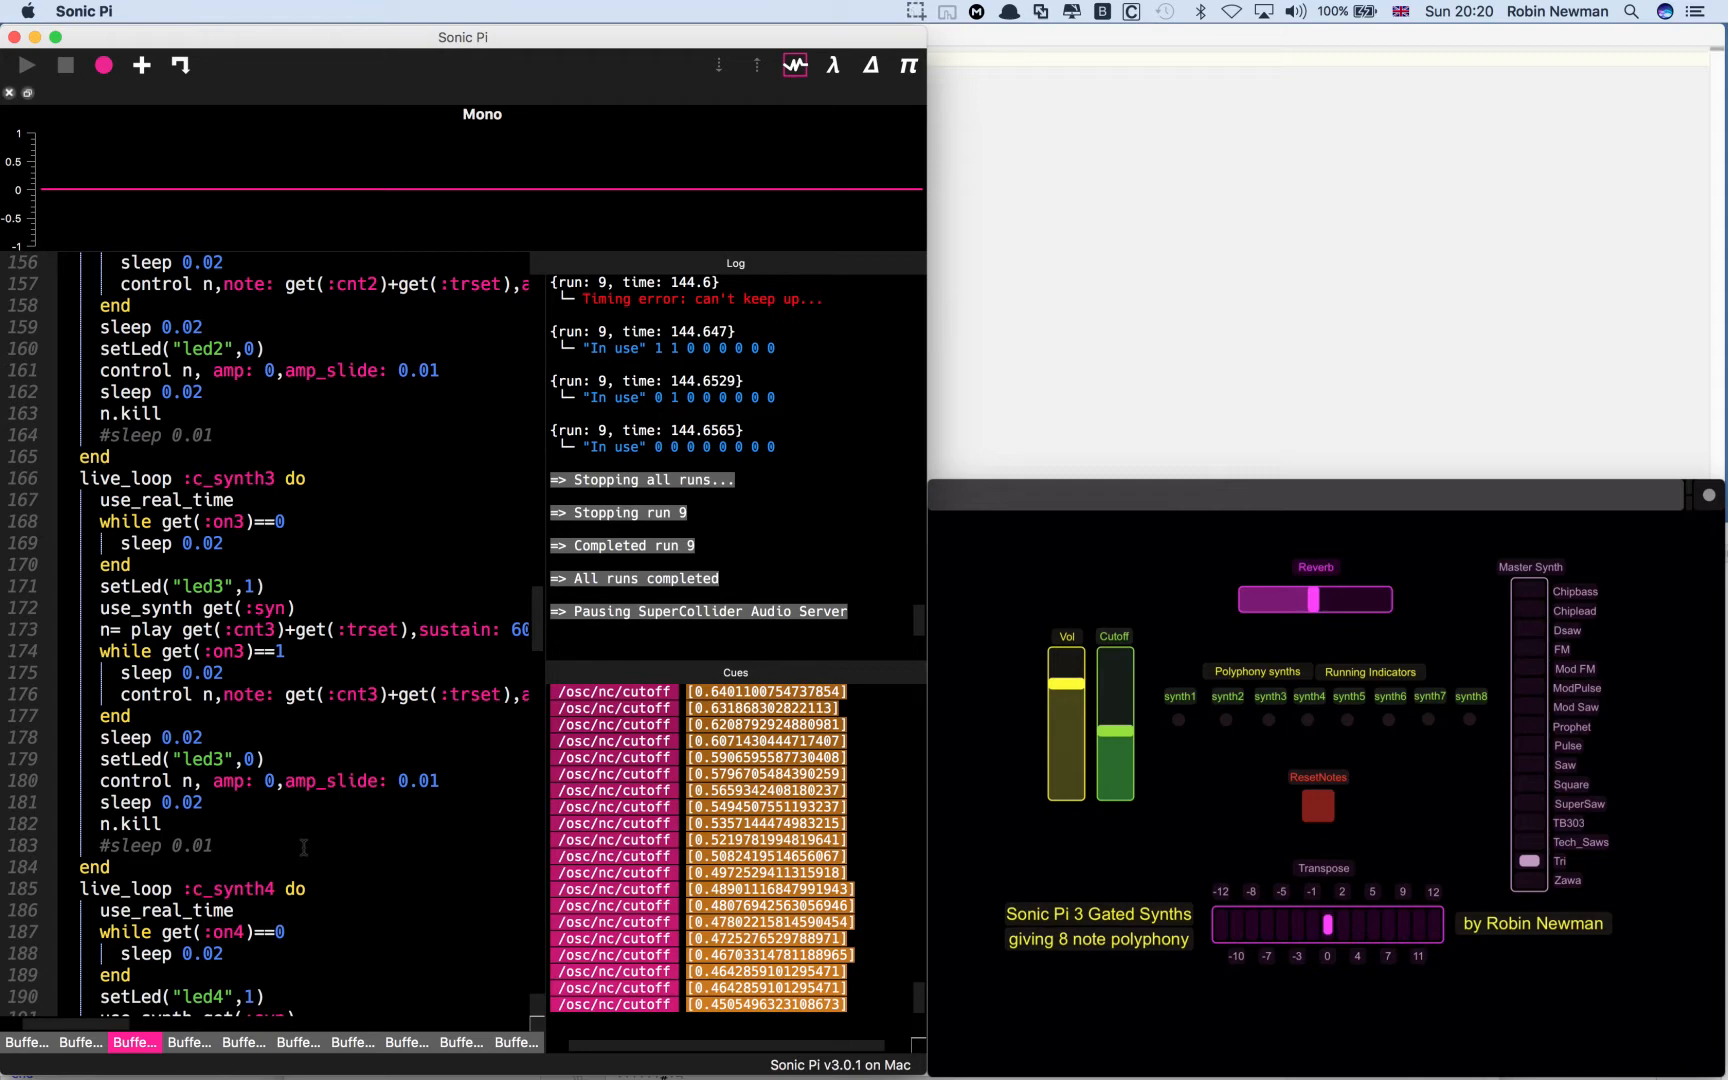
scroll("down", 3)
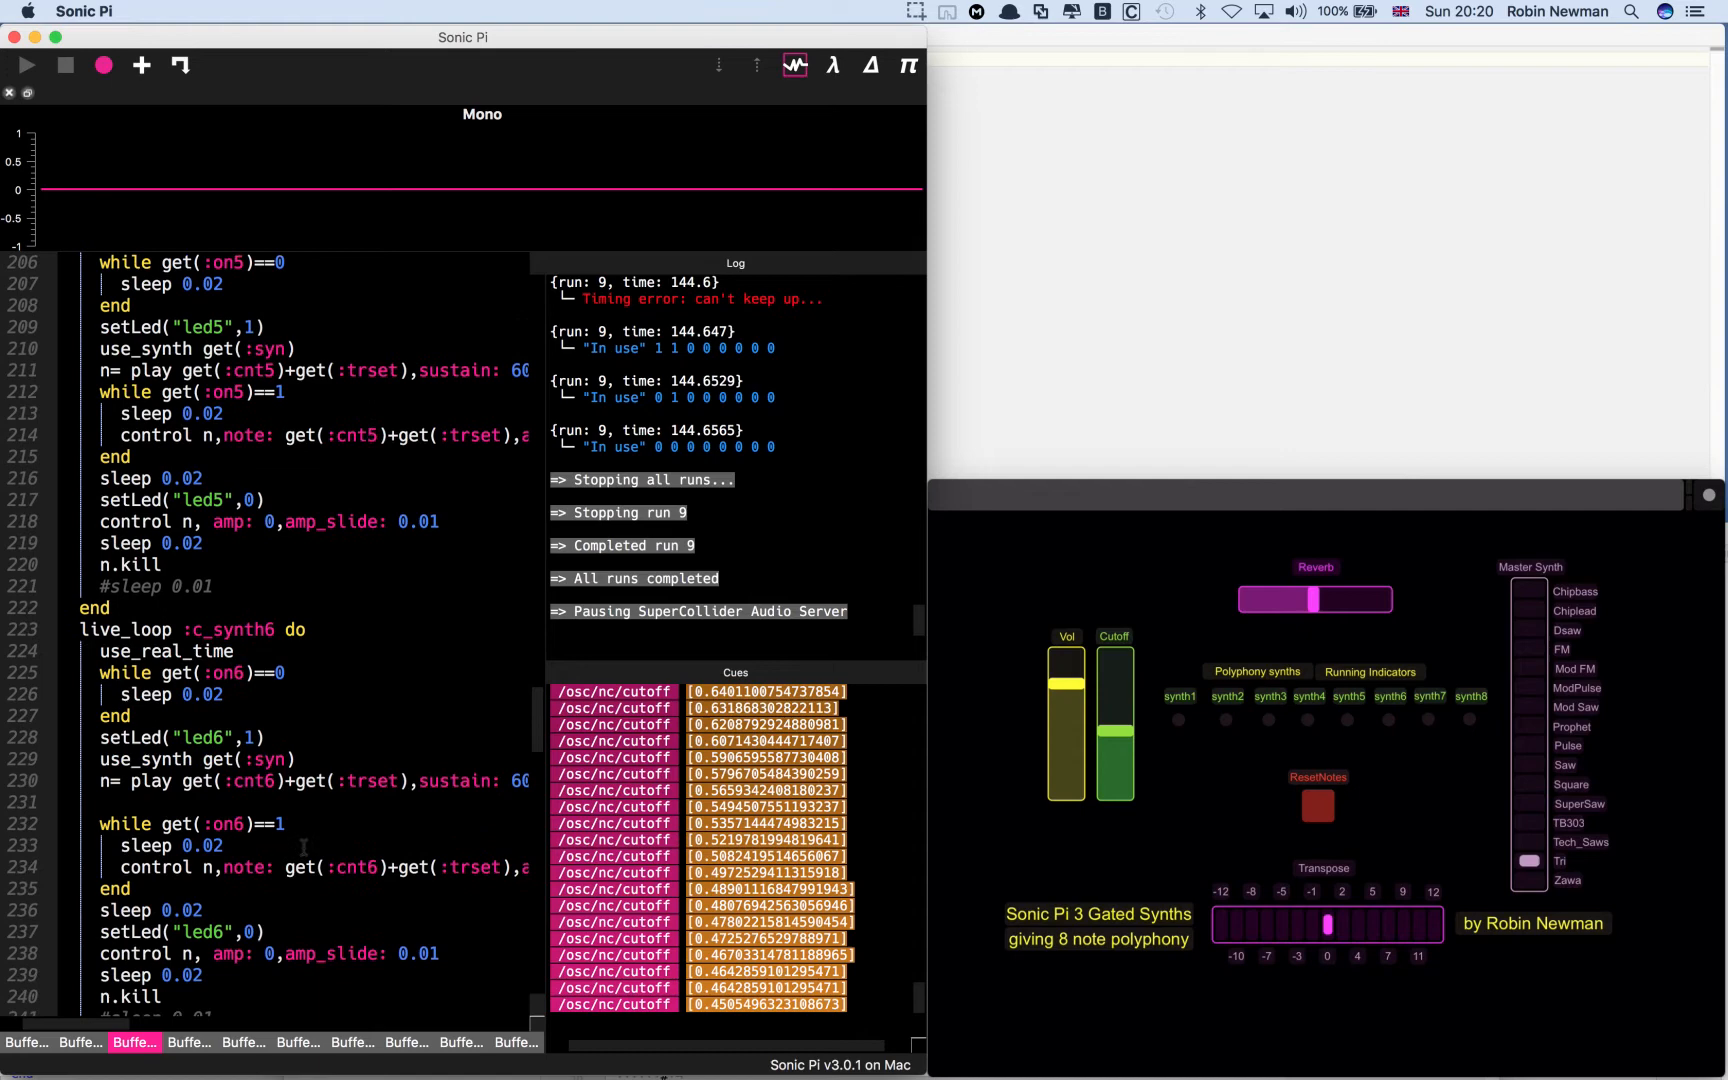
scroll("down", 3)
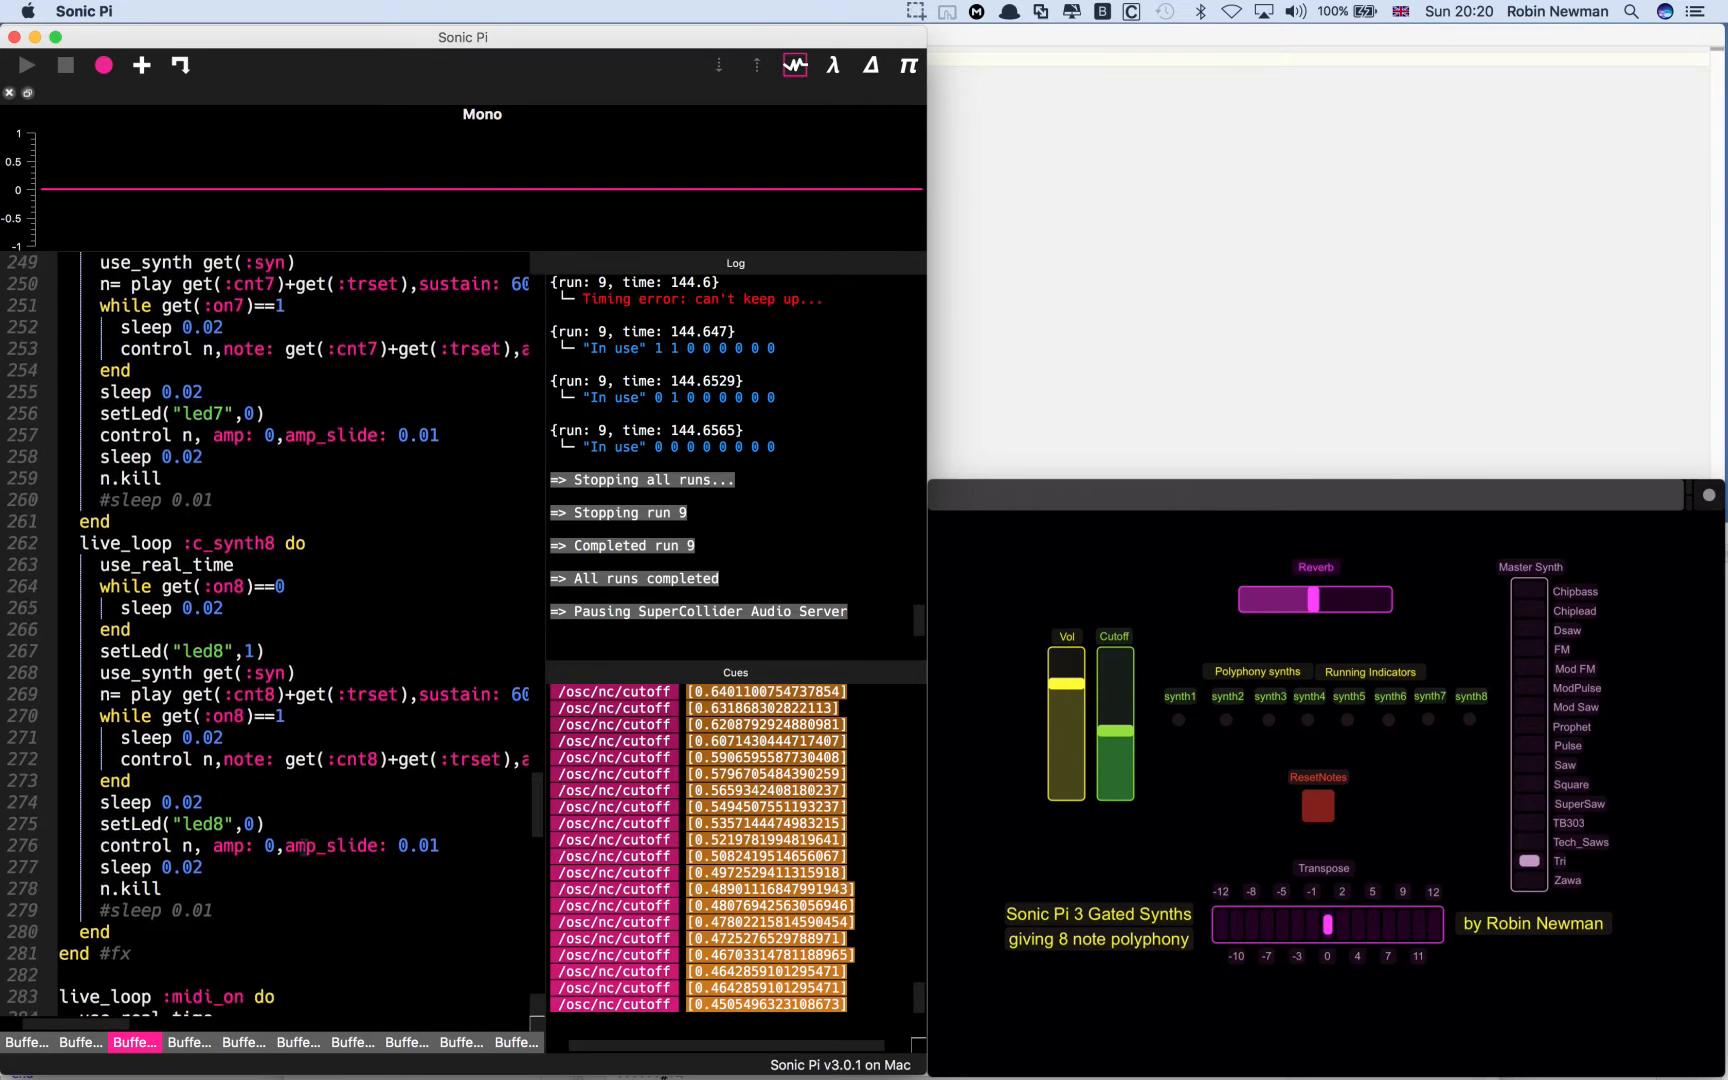
scroll("down", 3)
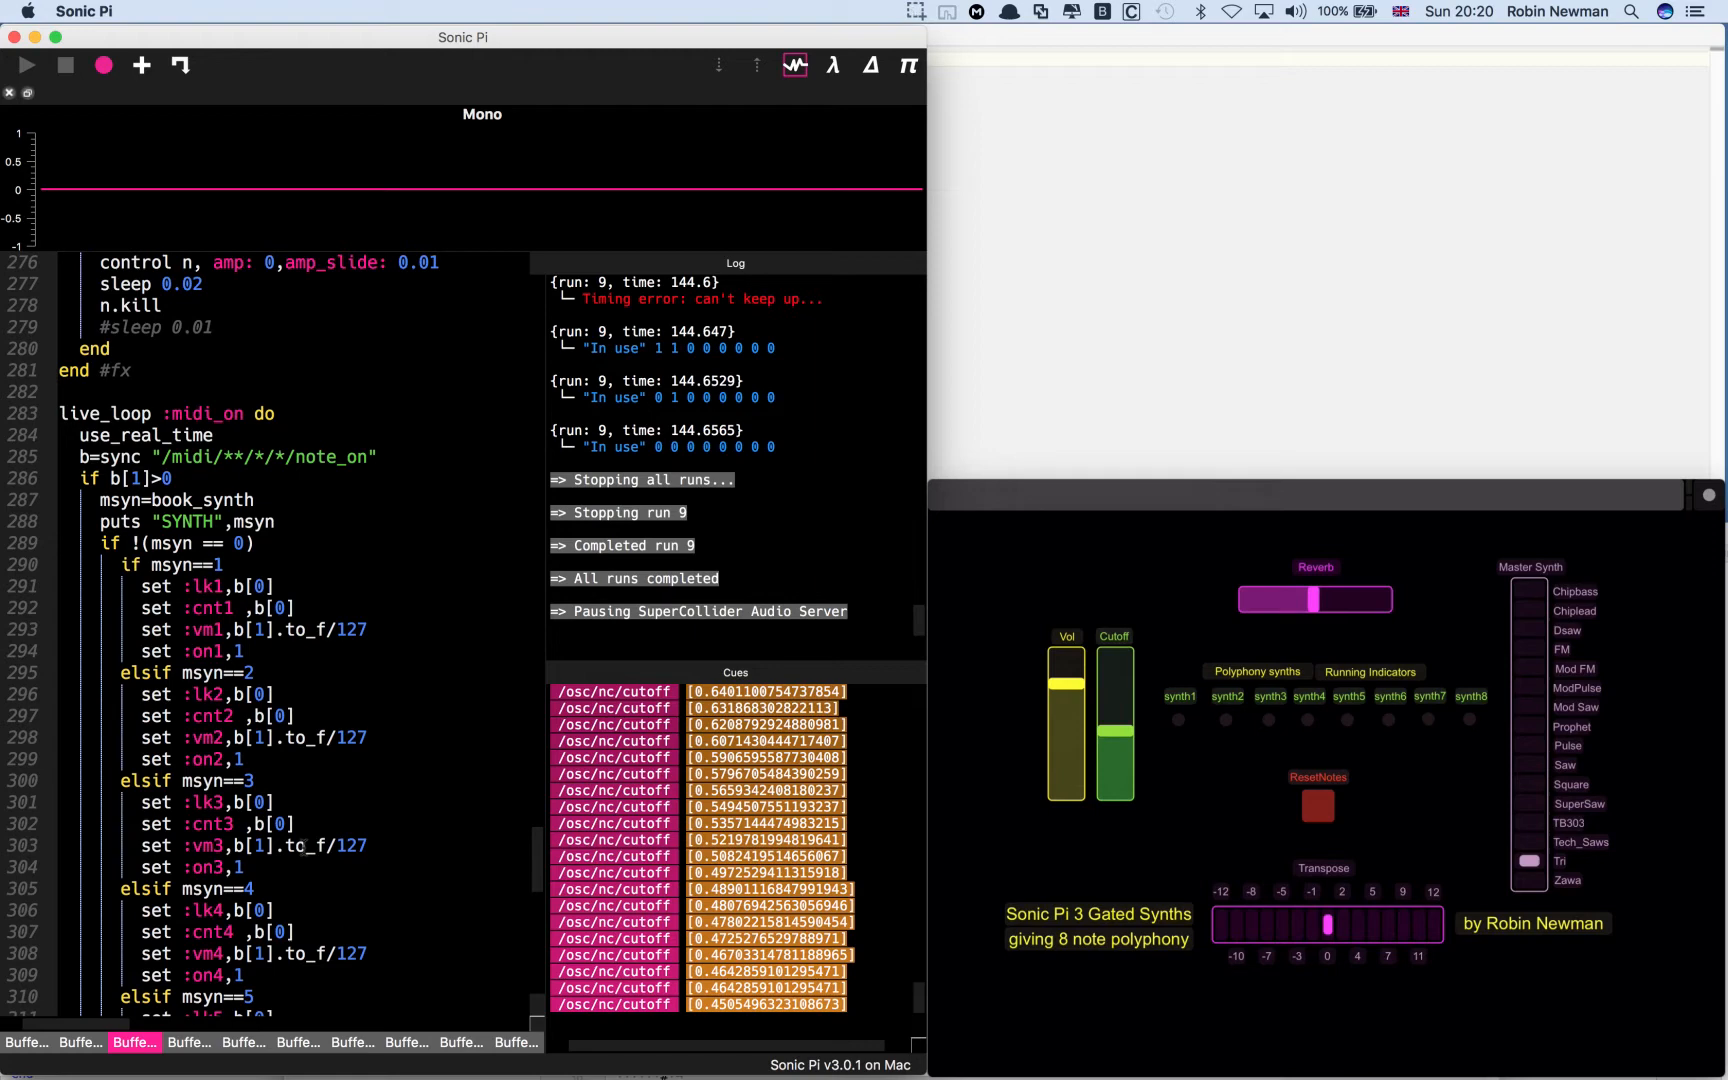
scroll("down", 3)
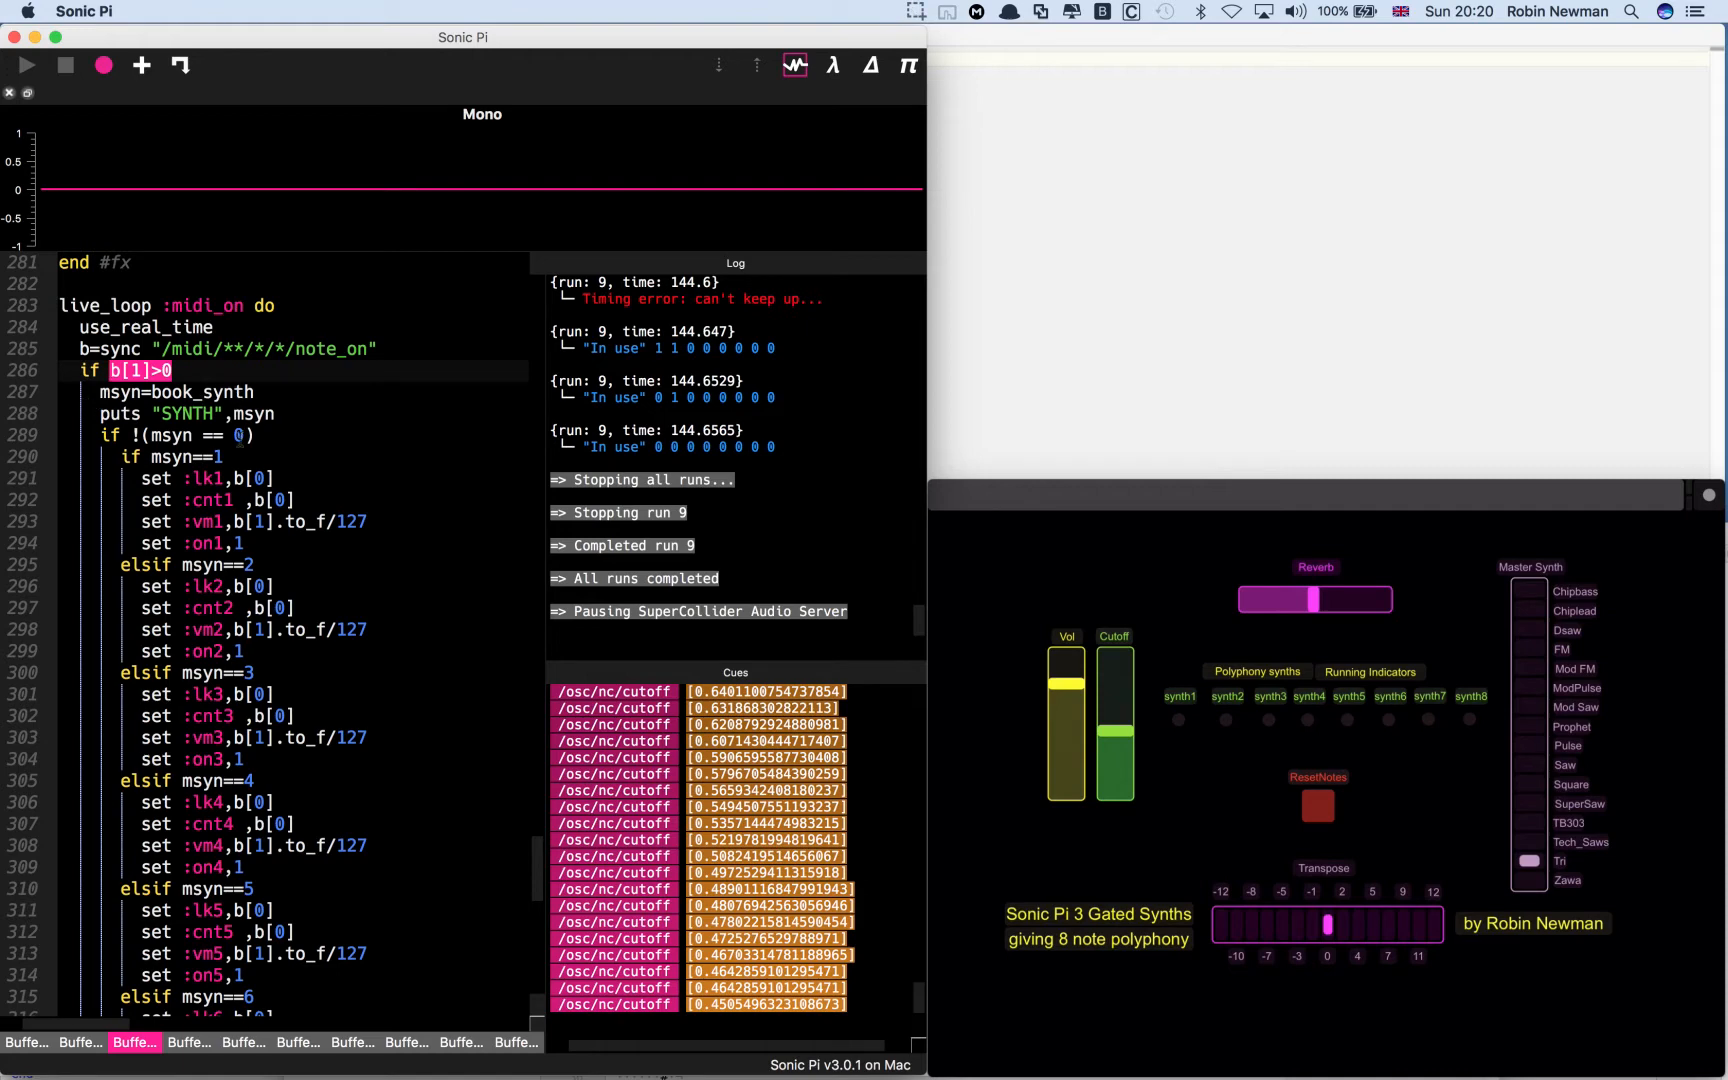
scroll("down", 3)
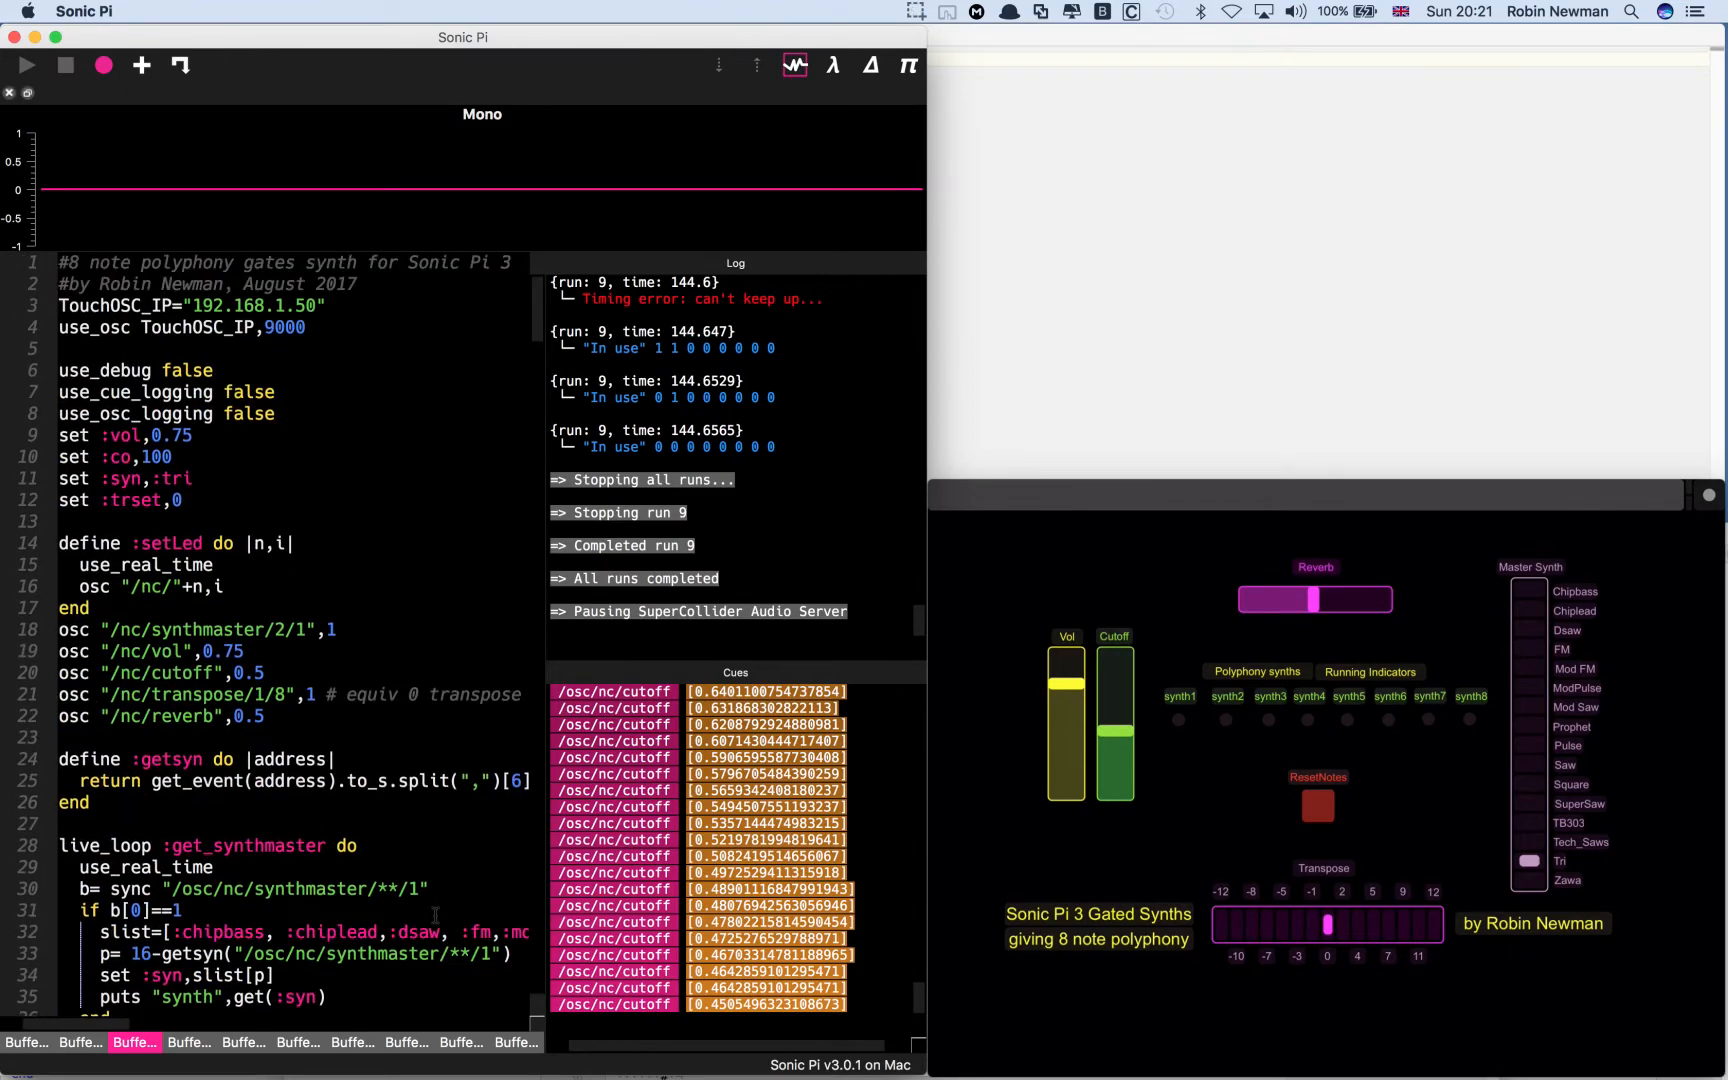
mouse_move(170, 208)
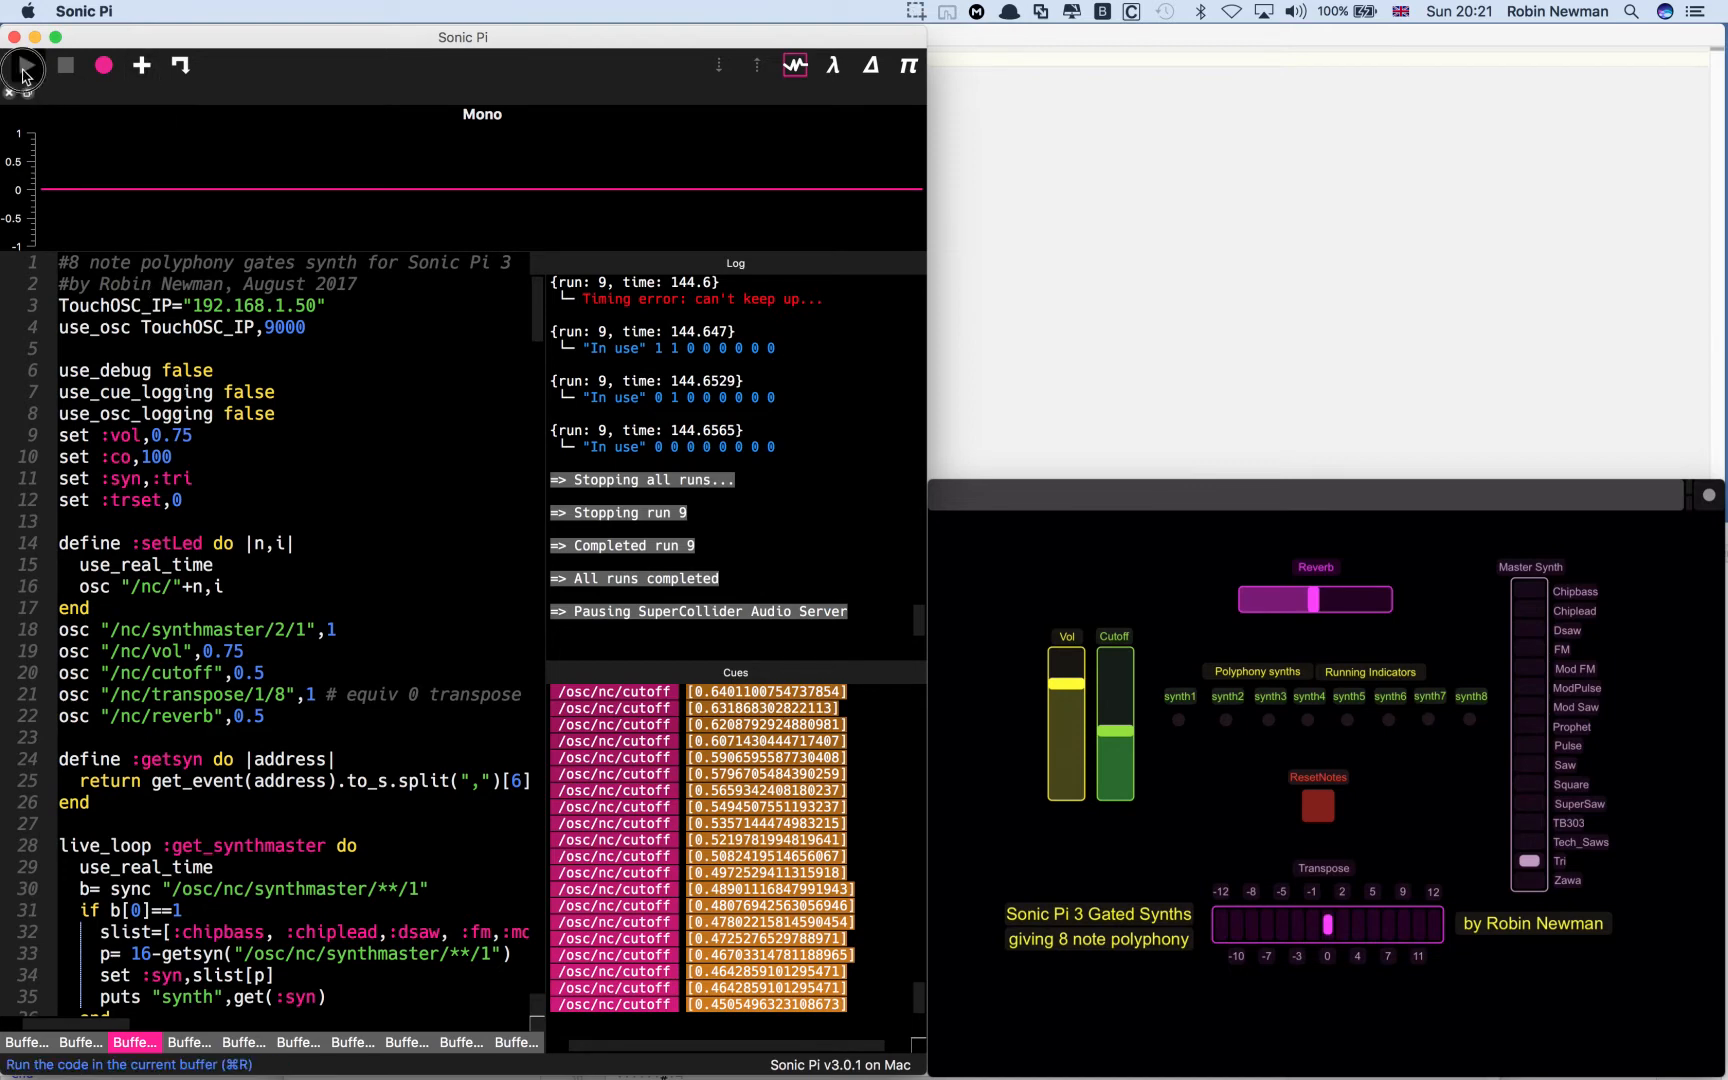
- Run the 8-note polyphony synth program so its live loops start
left_click(24, 66)
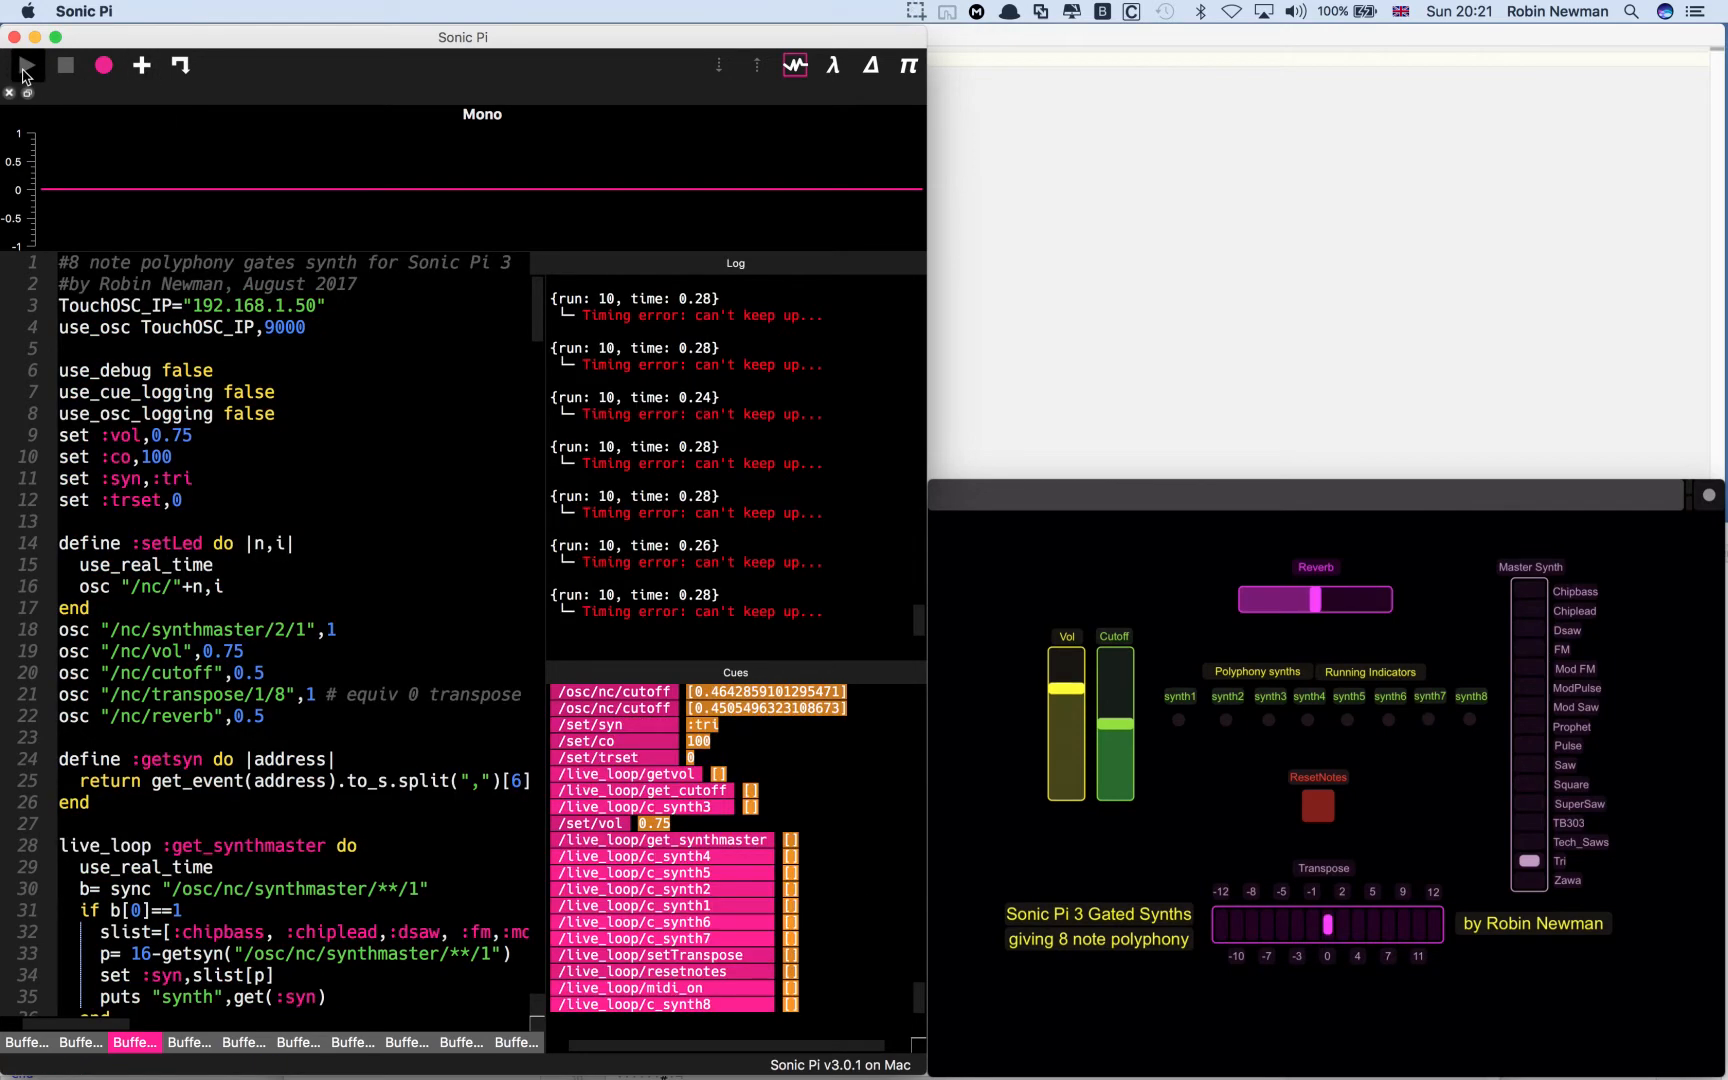